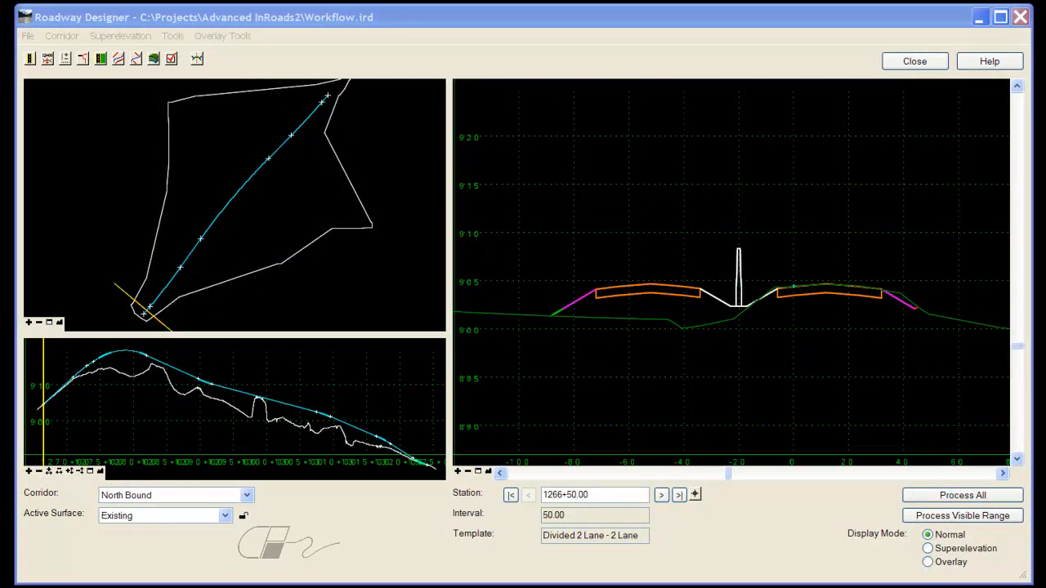
mouse_move(1019, 318)
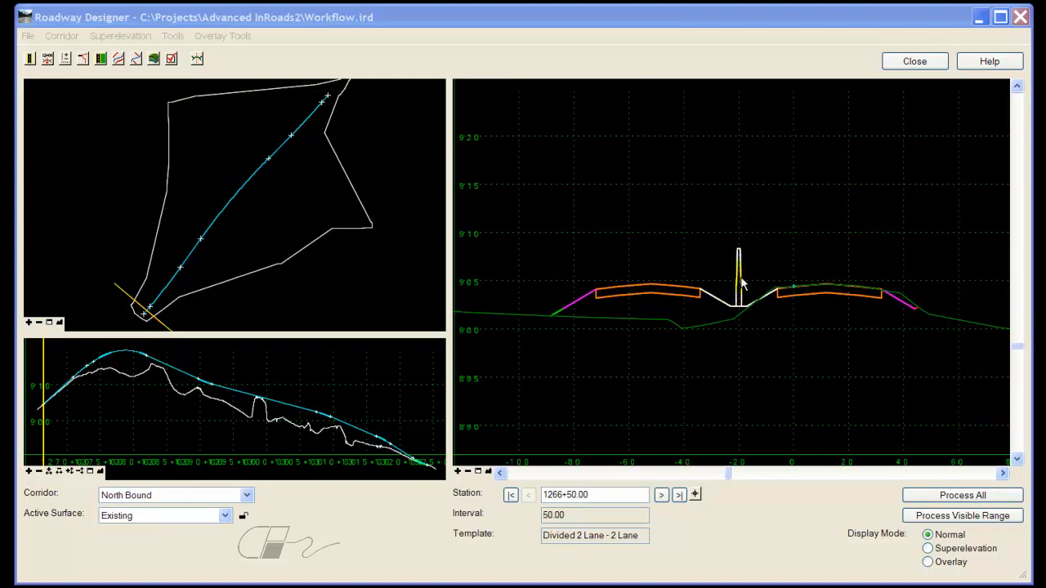
mouse_move(765, 335)
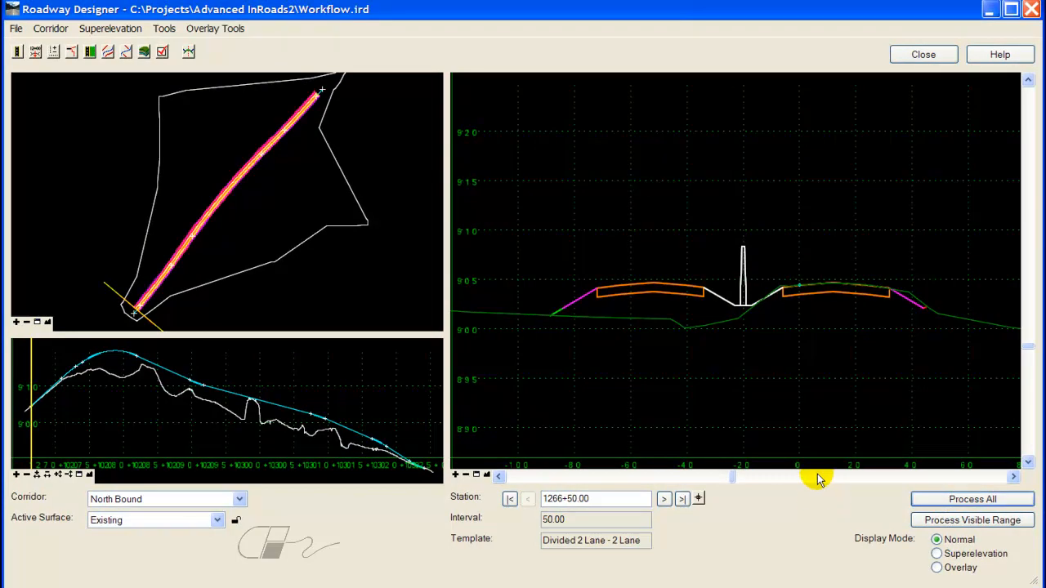
mouse_move(551, 258)
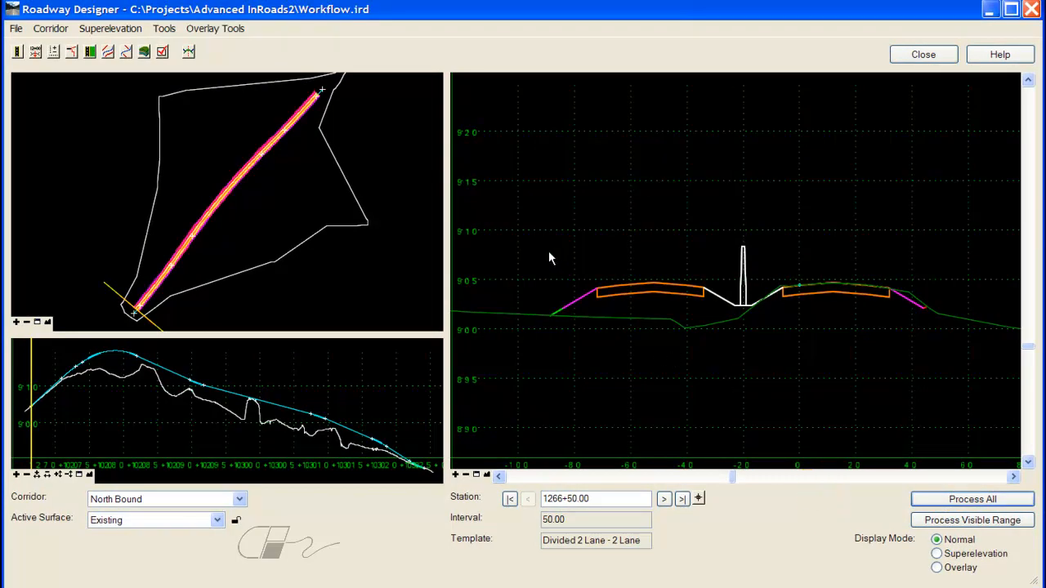
click(163, 29)
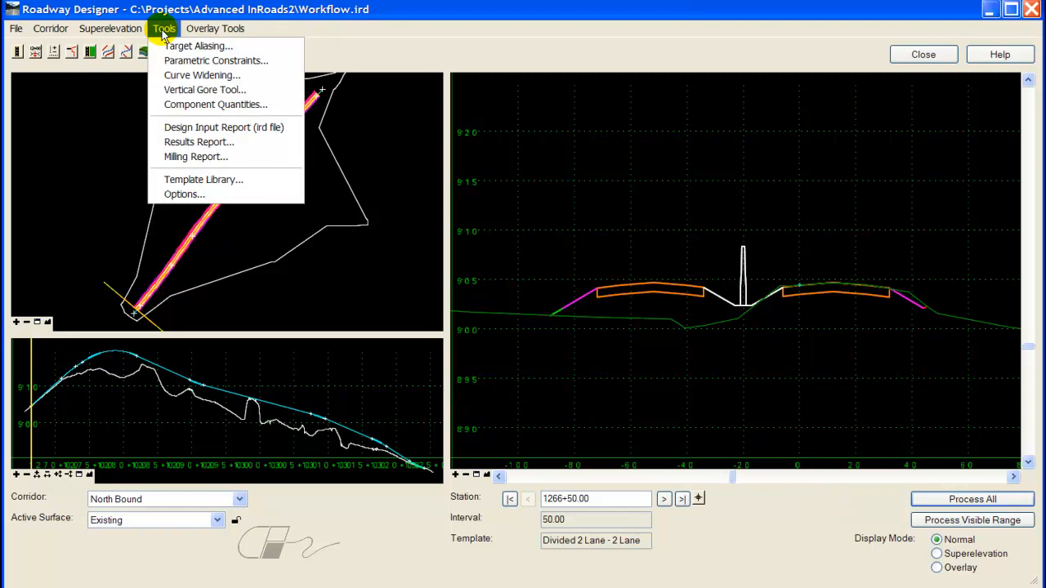
click(183, 193)
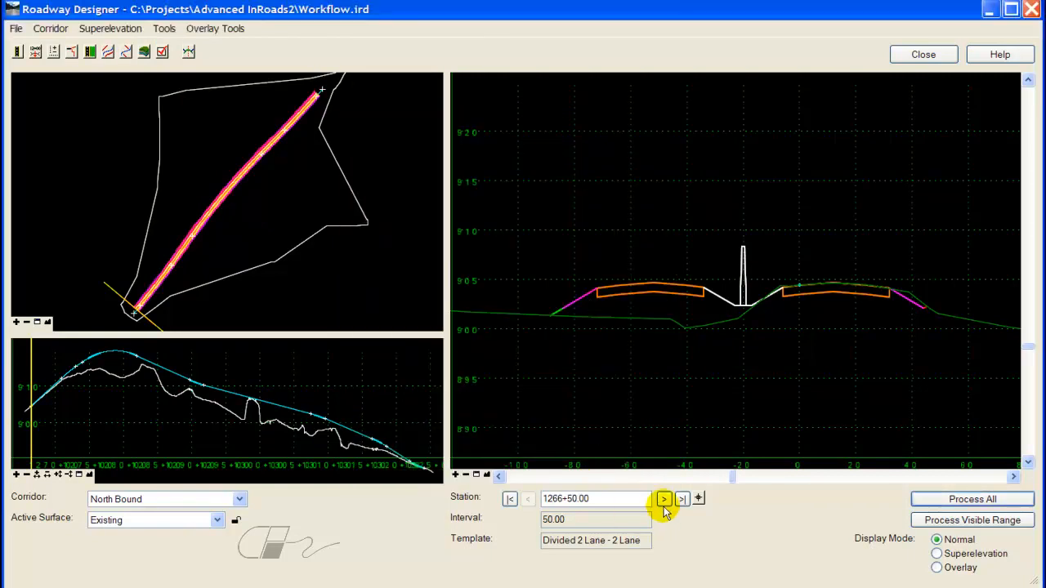
Advance to station 1267+00 to view its triangulated cross section
click(663, 499)
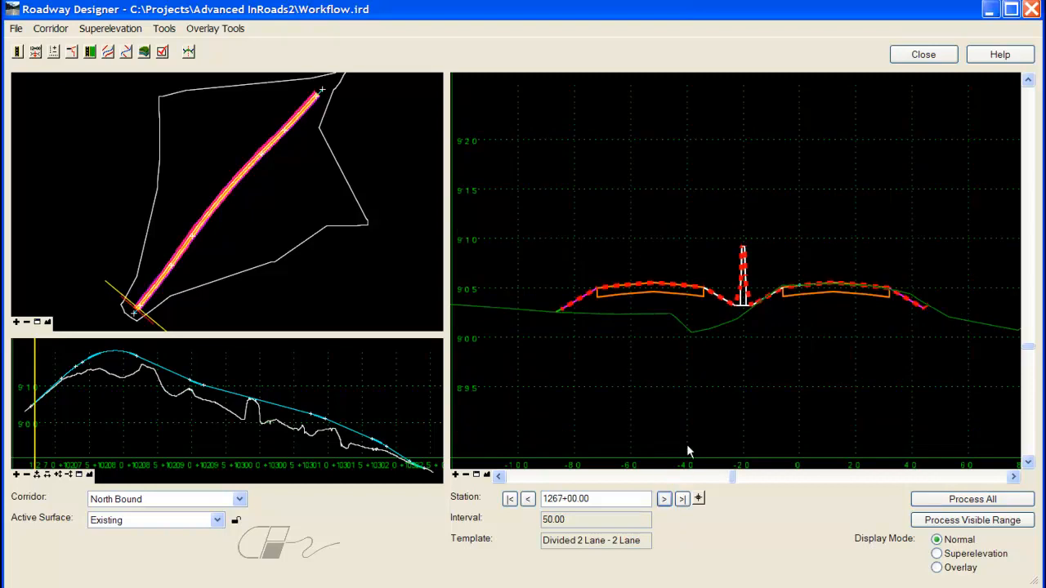
mouse_move(672, 379)
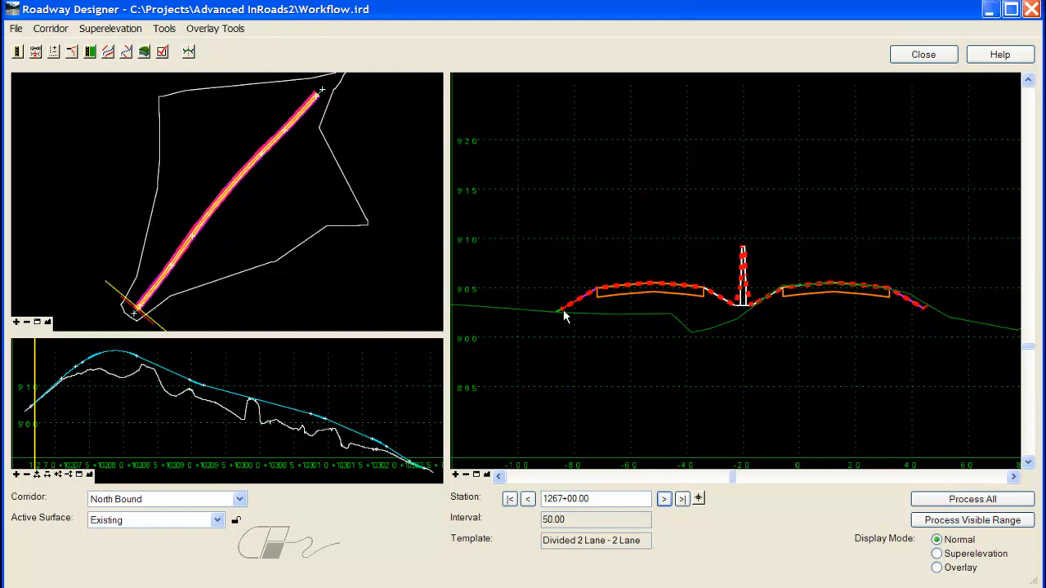
mouse_move(752, 261)
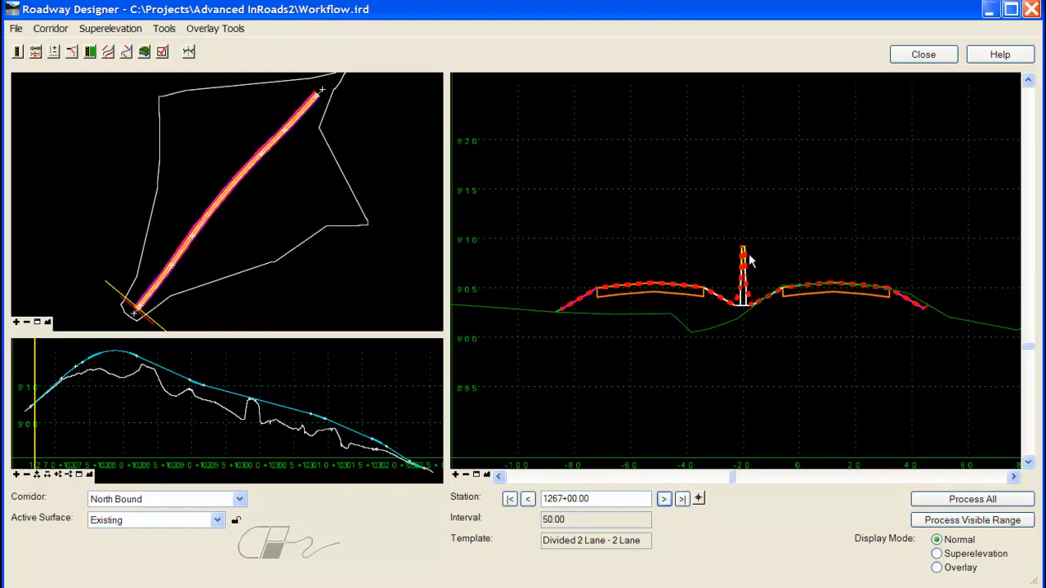
mouse_move(812, 348)
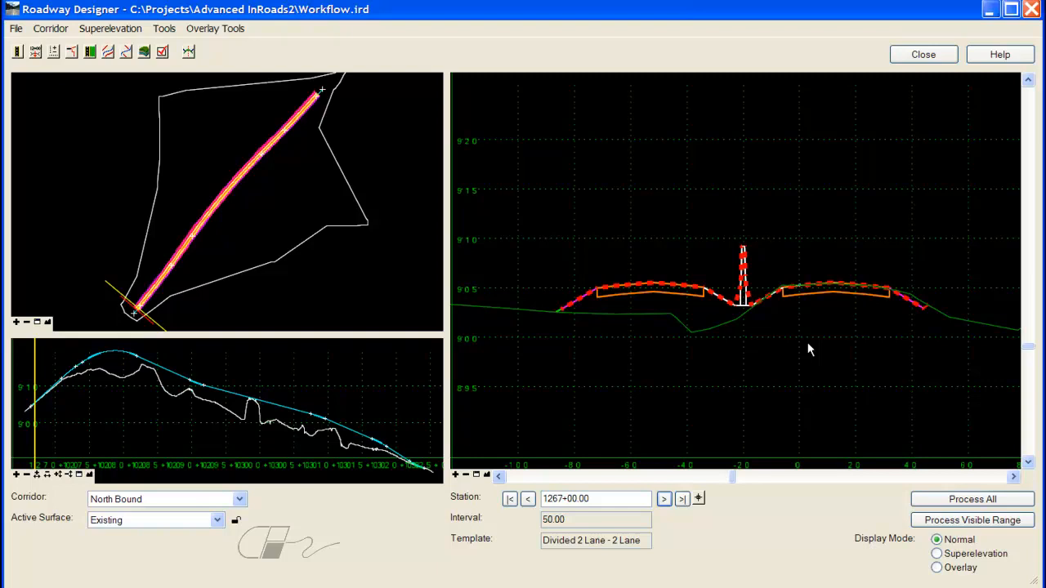
mouse_move(309, 169)
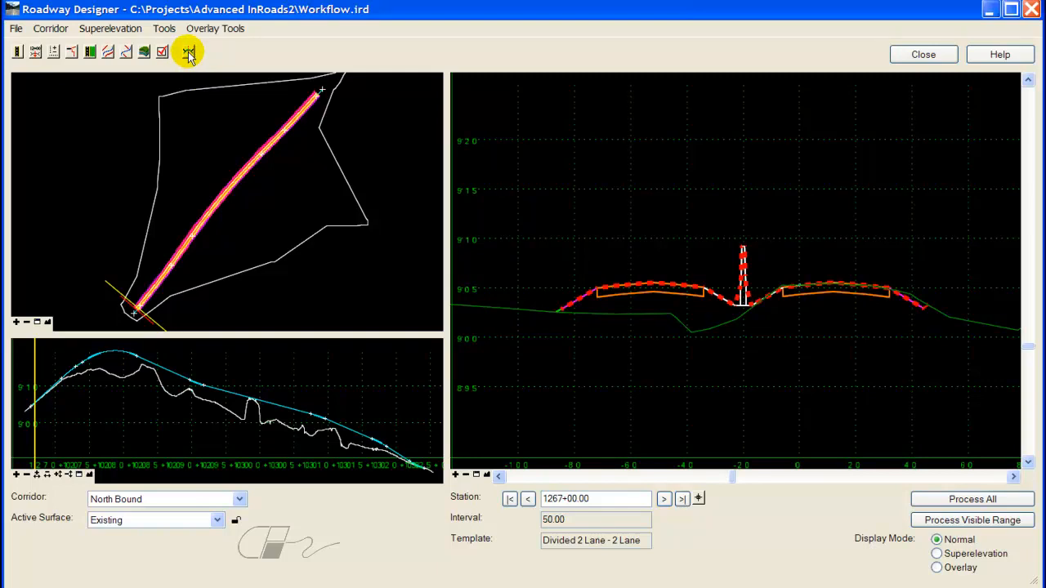
Mark the Barrier component Exclude From Triangulation and save the template library
click(191, 53)
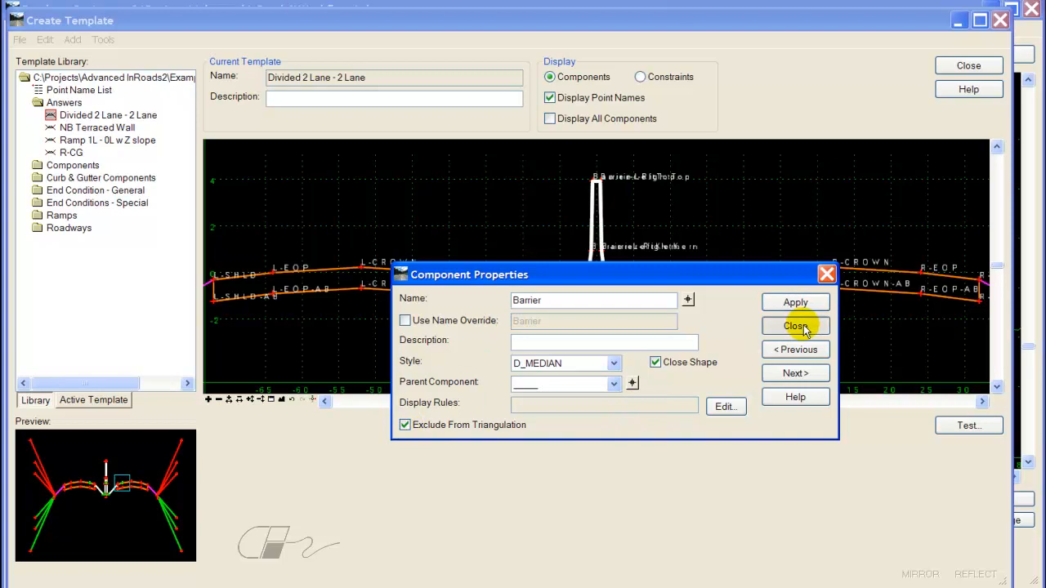
click(794, 327)
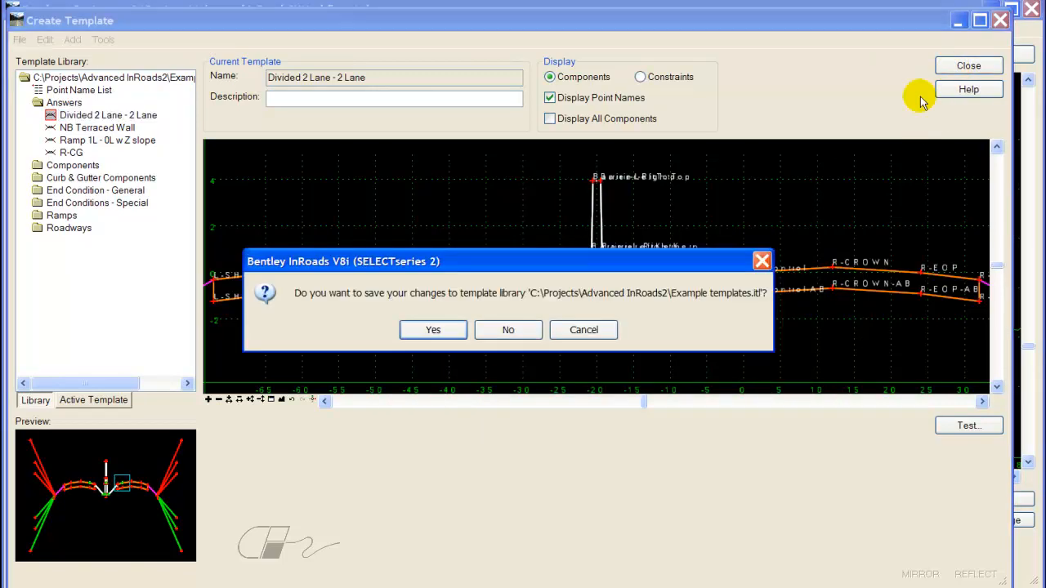
click(433, 330)
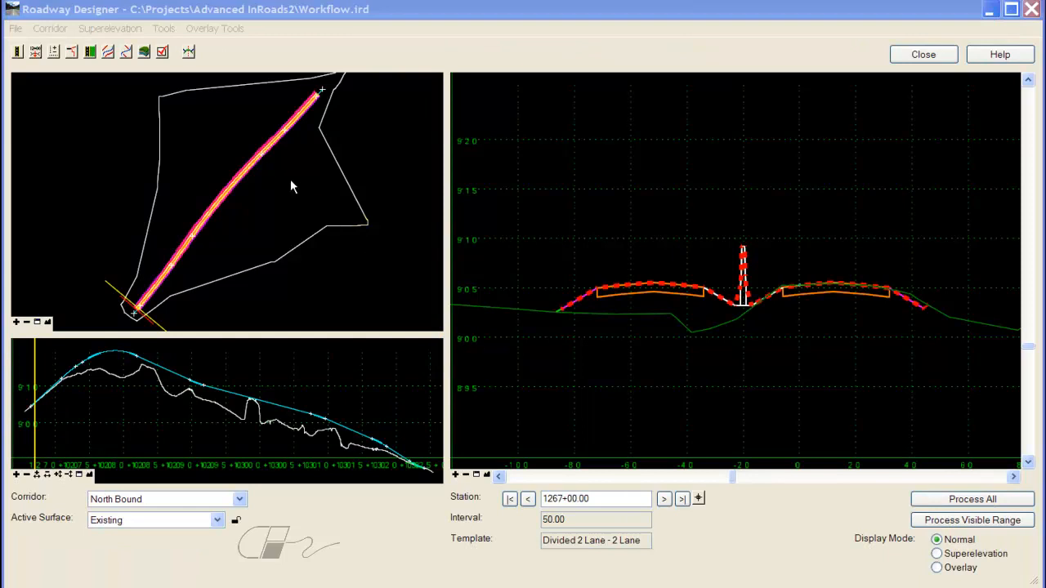
Sync the corridor's template drop at 1266+50 so the barrier is untriangulated
click(51, 28)
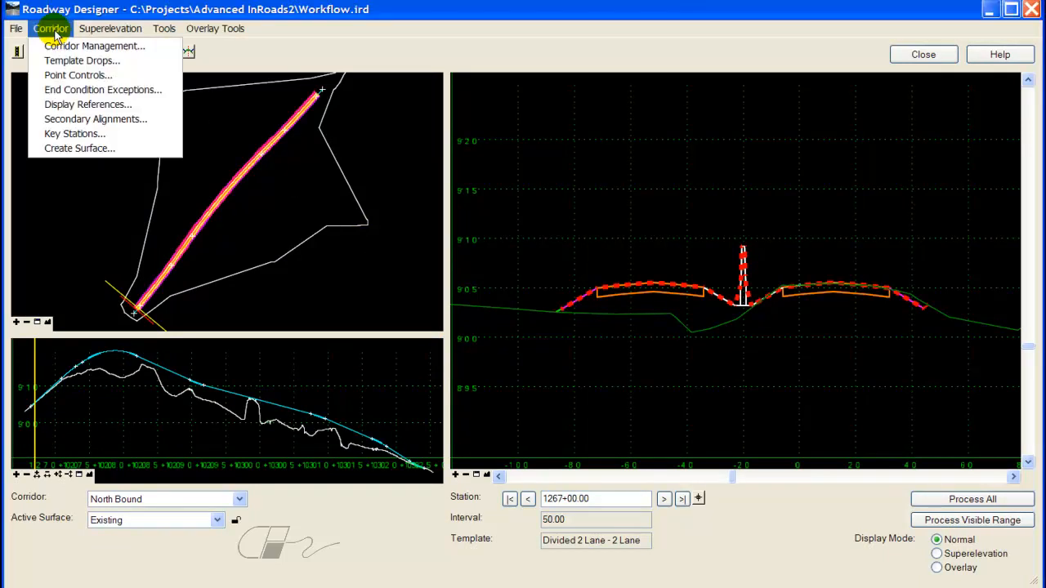
click(85, 61)
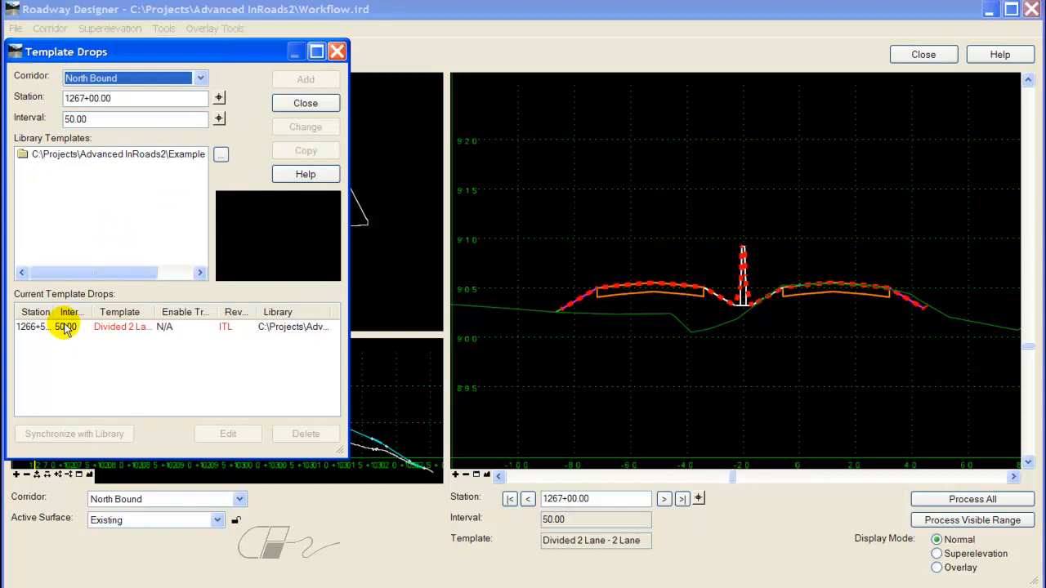
click(36, 327)
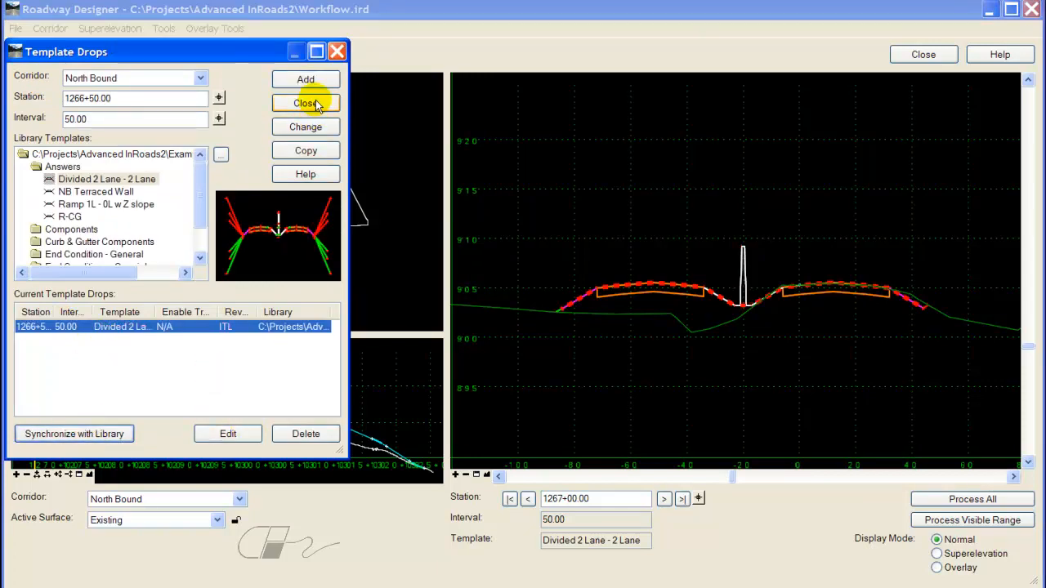
click(304, 101)
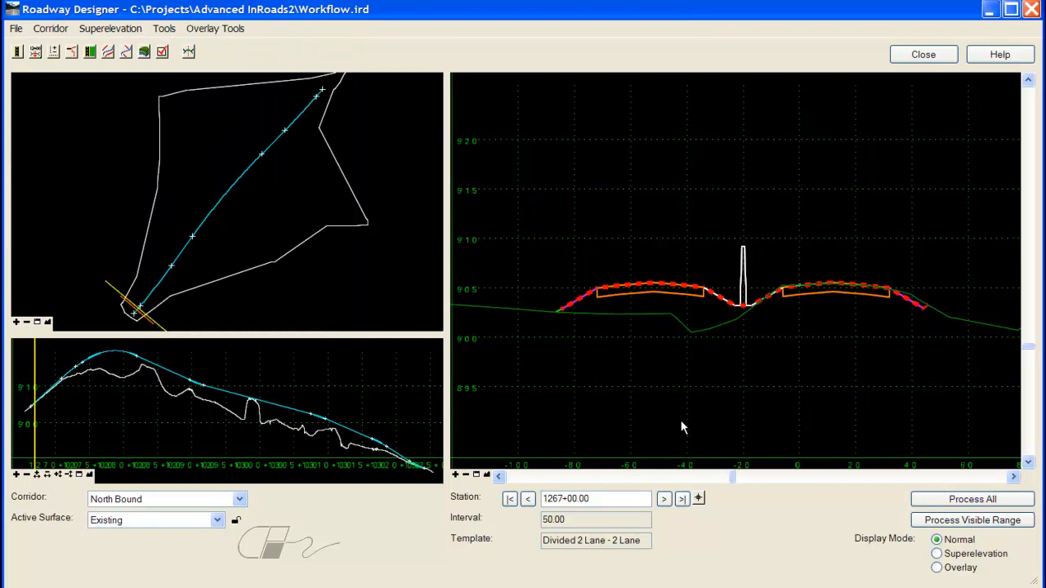
mouse_move(682, 392)
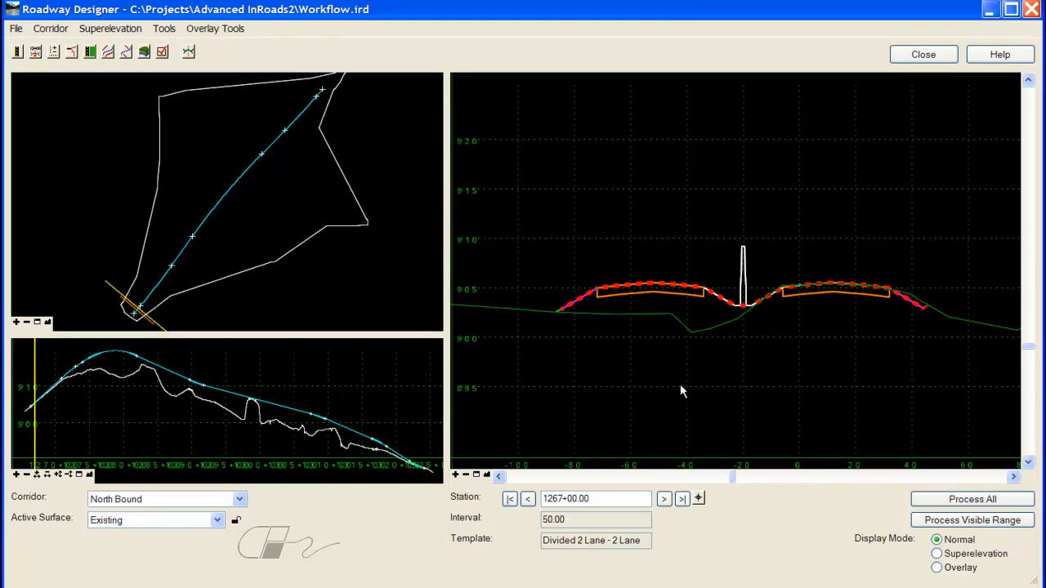
mouse_move(683, 343)
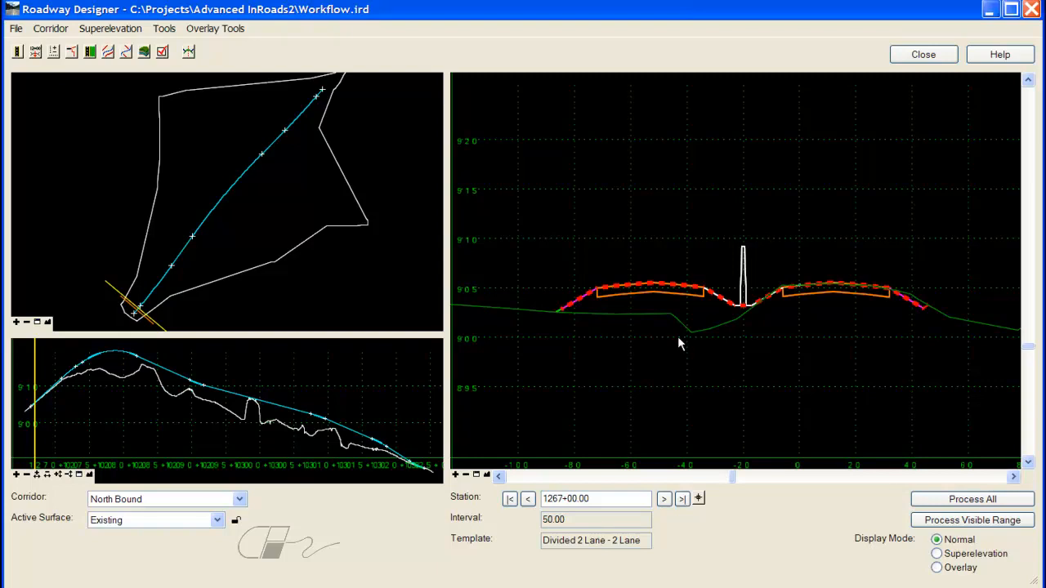
mouse_move(251, 133)
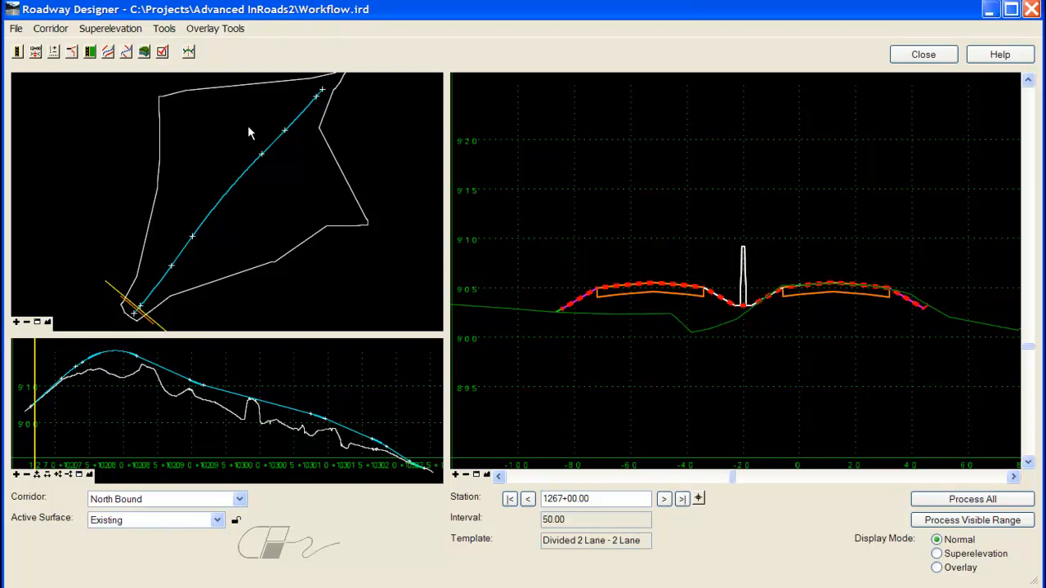
Bring up Roadway Designer Options via Tools > Options
click(164, 28)
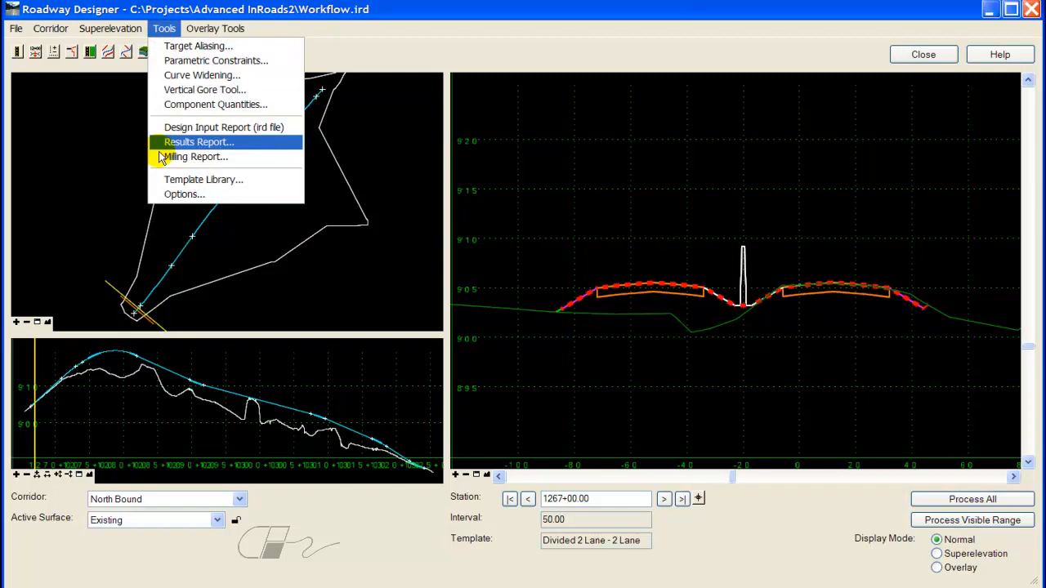
click(183, 193)
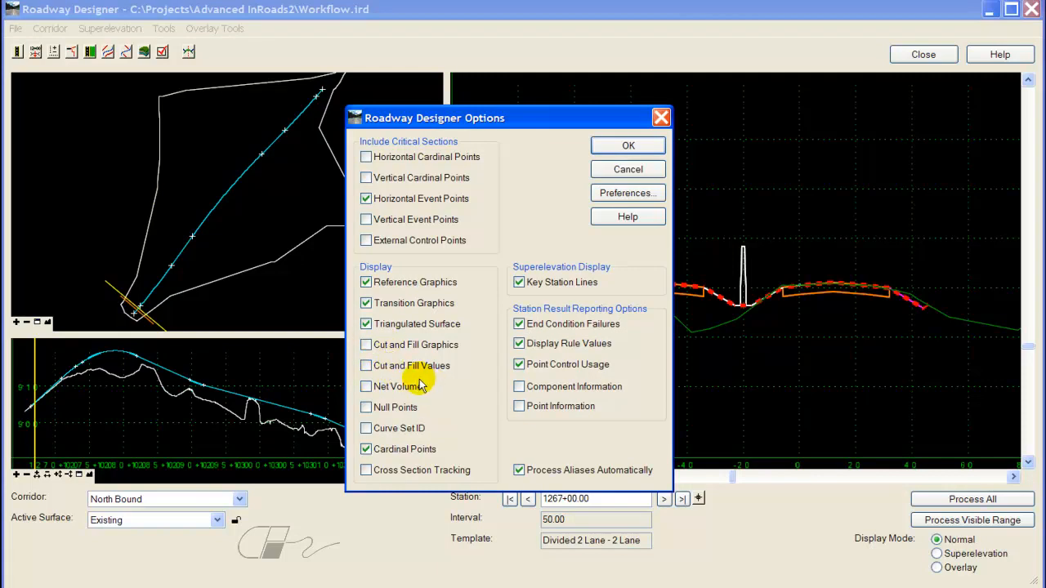
mouse_move(453, 376)
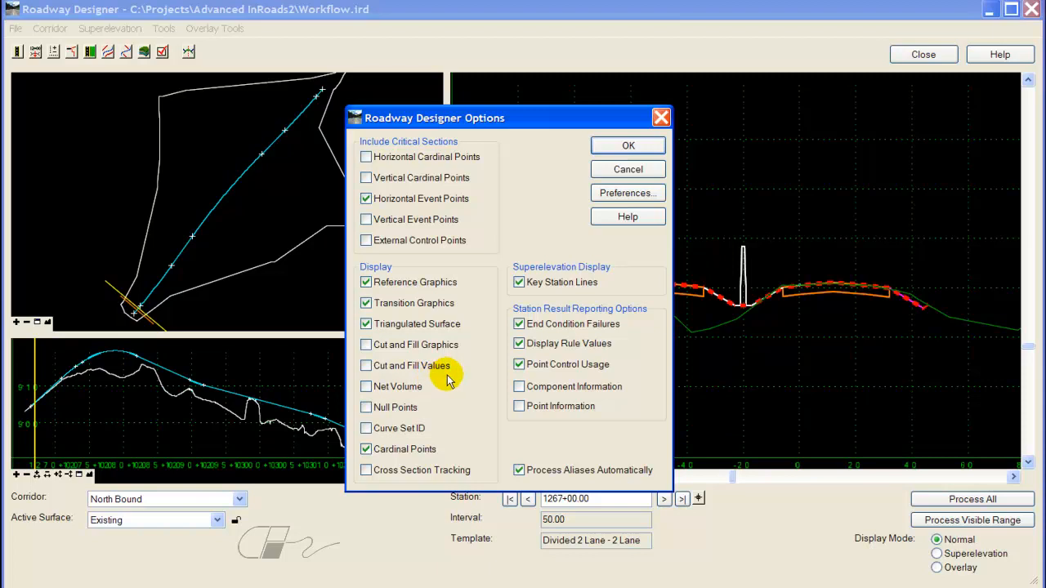